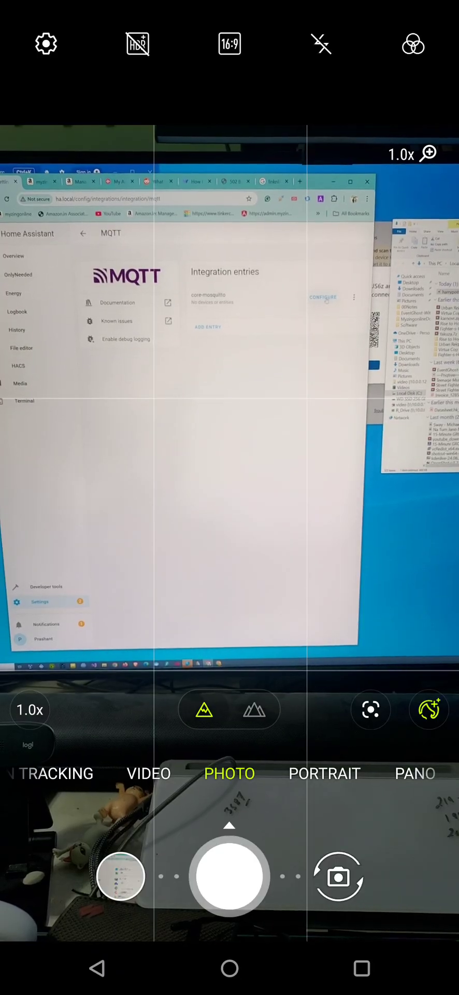
Step: View the HA MQTT broker options on the monitor, then return to the empty eRemote HA page
{"action": "left_click", "coordinate": [323, 298]}
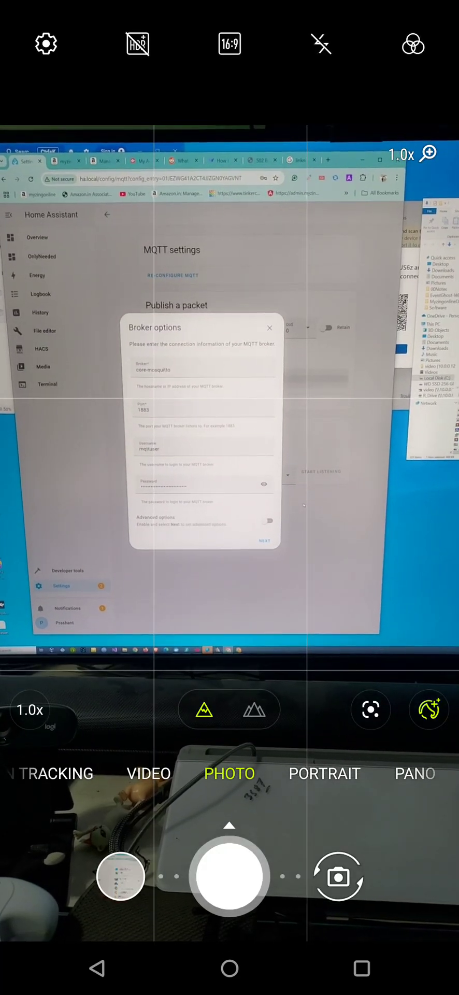
{"action": "left_click", "coordinate": [269, 327]}
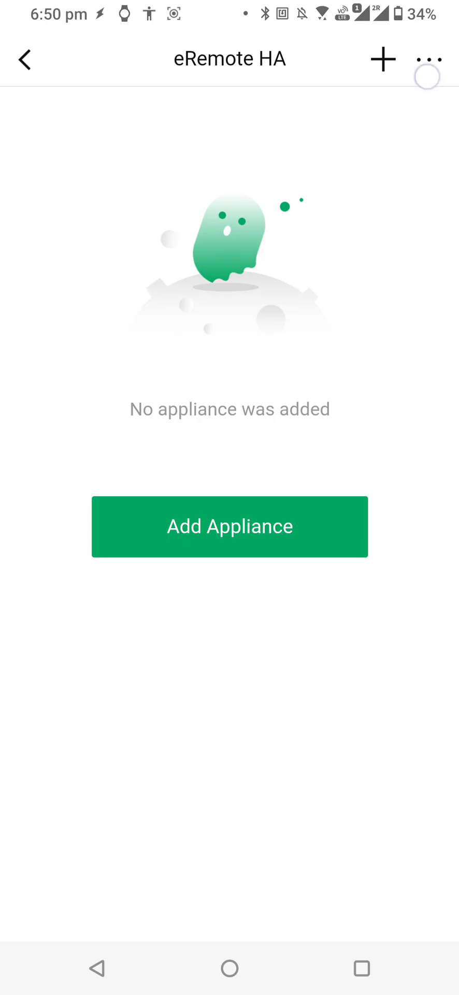
Step: Check in Settings that the eRemote HA firmware v61306 is up to date, then reopen the device options
{"action": "left_click", "coordinate": [429, 58]}
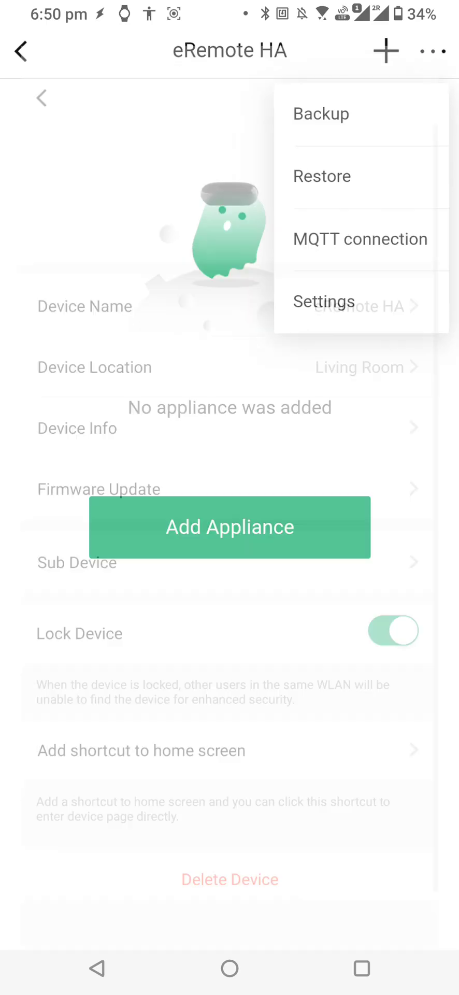
{"action": "left_click", "coordinate": [99, 489]}
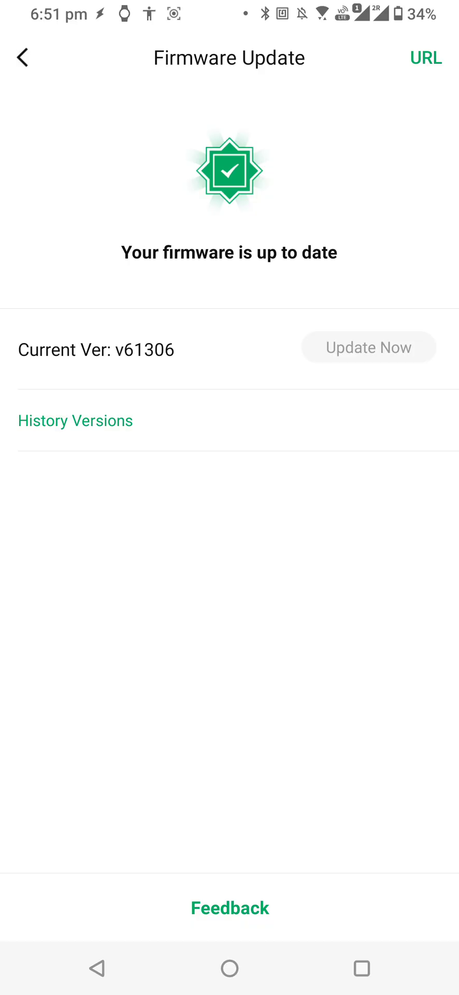
{"action": "left_click", "coordinate": [23, 57]}
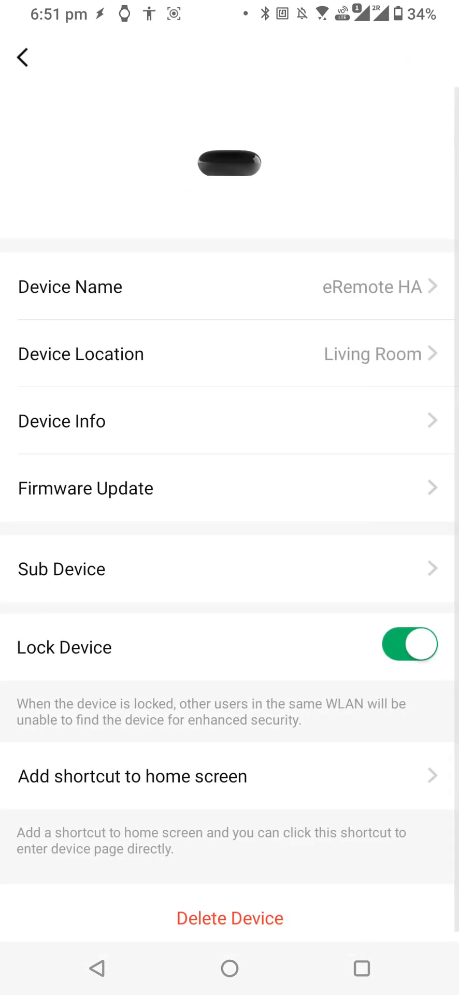
{"action": "left_click", "coordinate": [428, 58]}
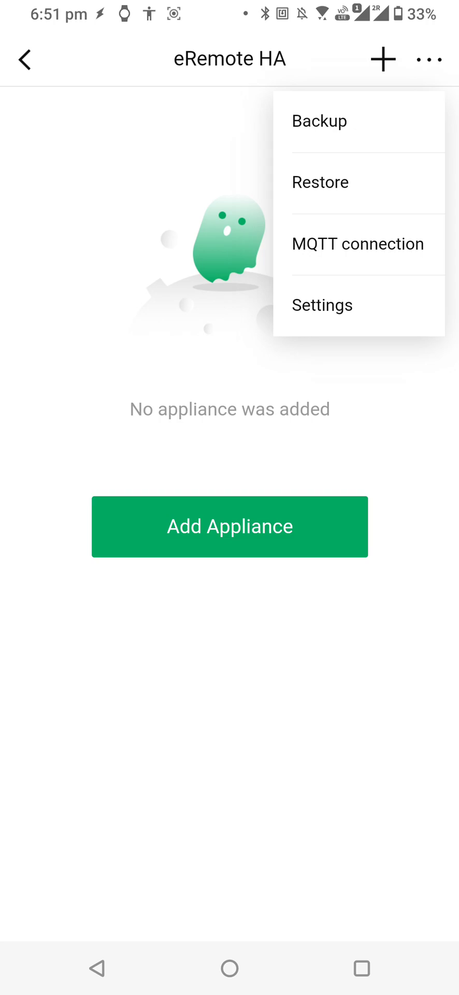
Step: Save the MQTT connection to broker 10.0.0.28 port 1883 with account and password, showing Connected
{"action": "left_click", "coordinate": [358, 244]}
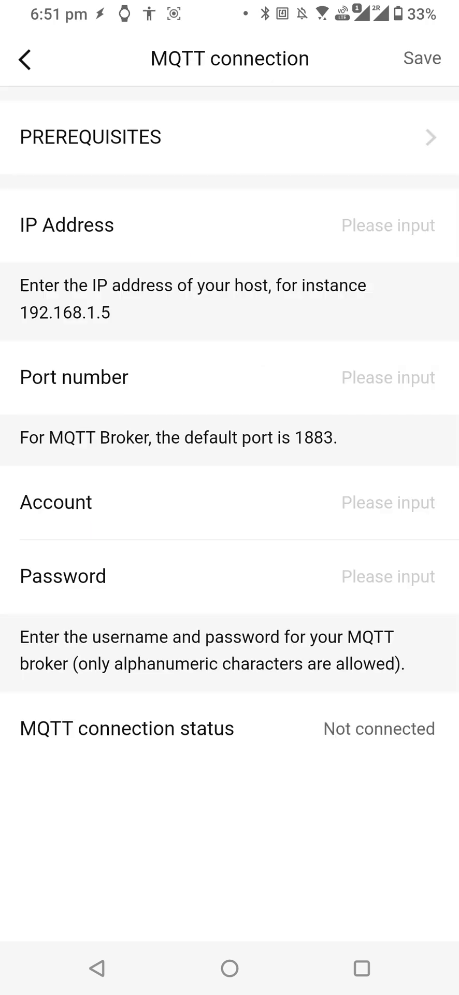
{"action": "left_click", "coordinate": [422, 58]}
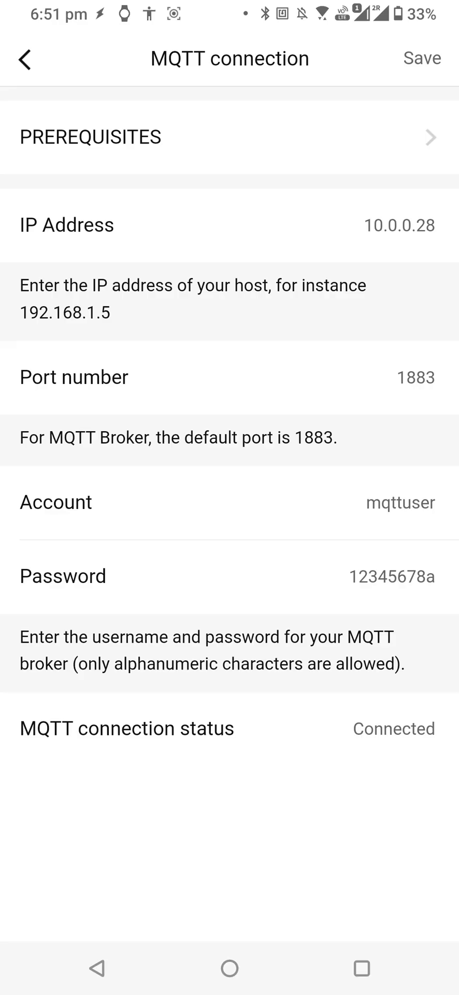
{"action": "left_click", "coordinate": [25, 58]}
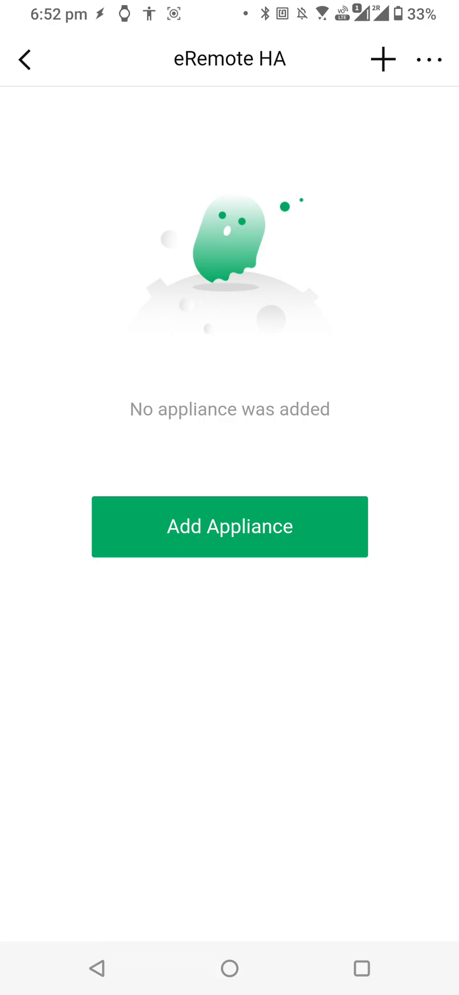
Step: Add an IR appliance for HA, choose 'Cannot find my brand. Learn remote now.', then go to the home screen
{"action": "left_click", "coordinate": [230, 526]}
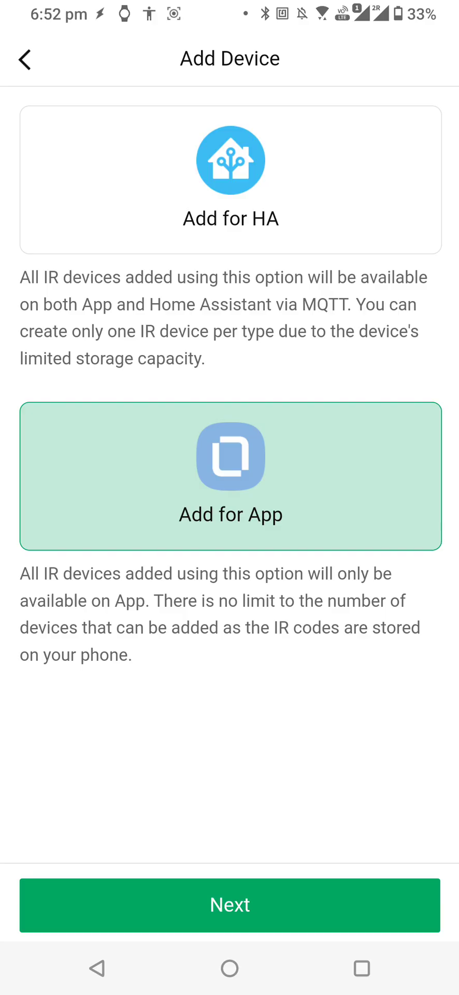
{"action": "left_click", "coordinate": [230, 179]}
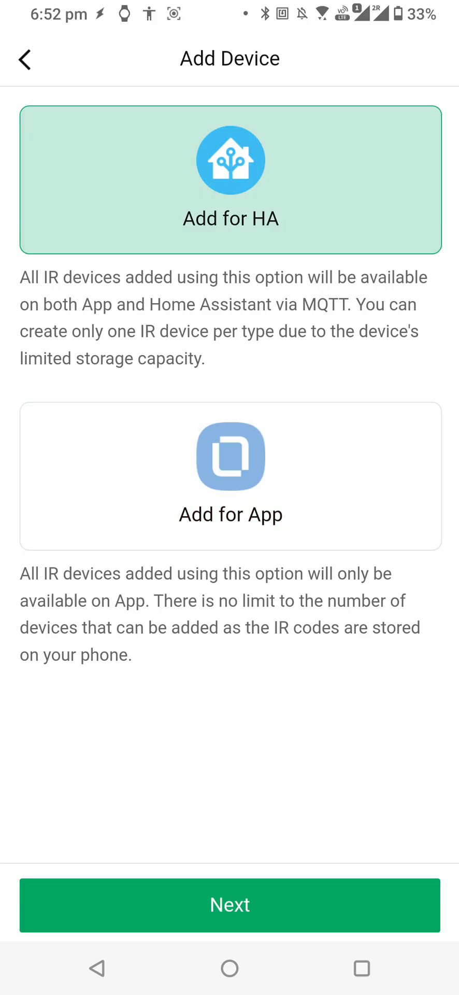
{"action": "left_click", "coordinate": [230, 456]}
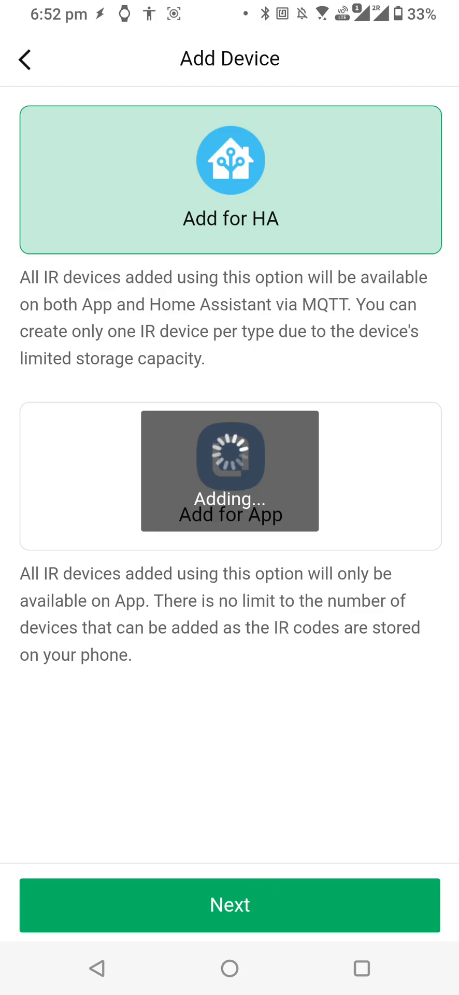
{"action": "left_click", "coordinate": [230, 903]}
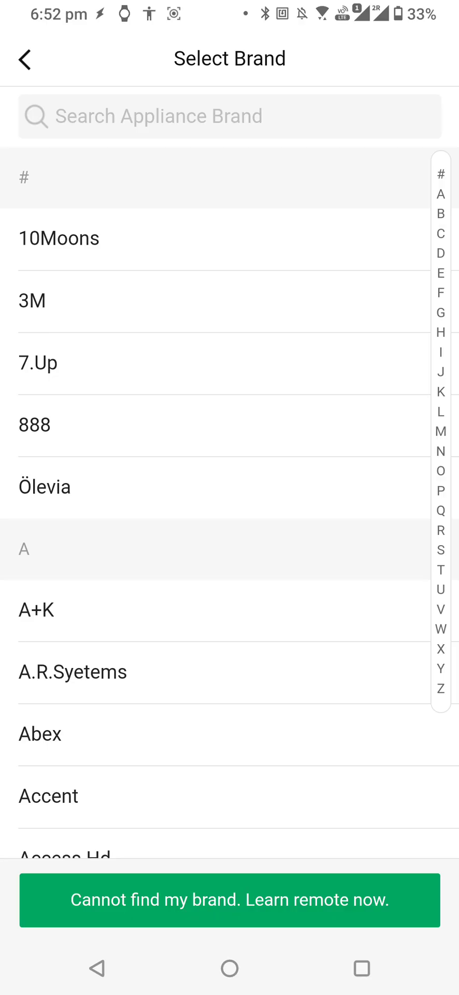
{"action": "left_click", "coordinate": [280, 899]}
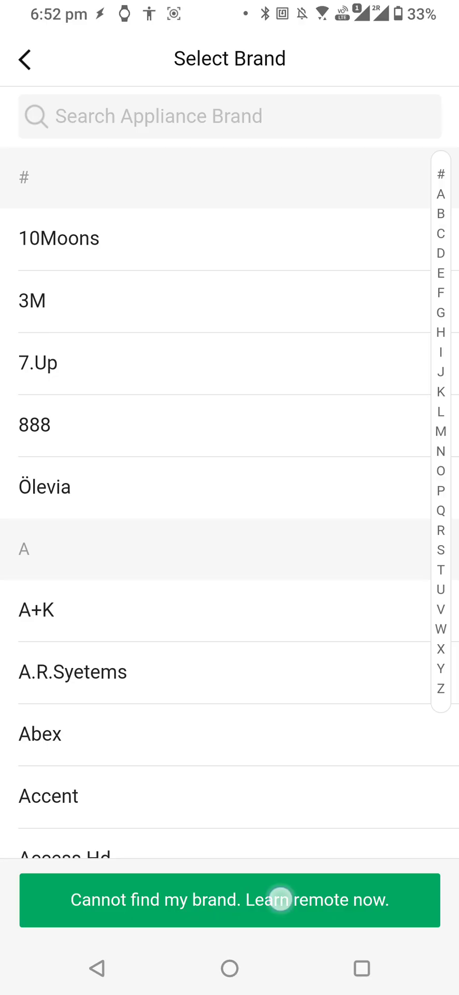
{"action": "left_click", "coordinate": [230, 900]}
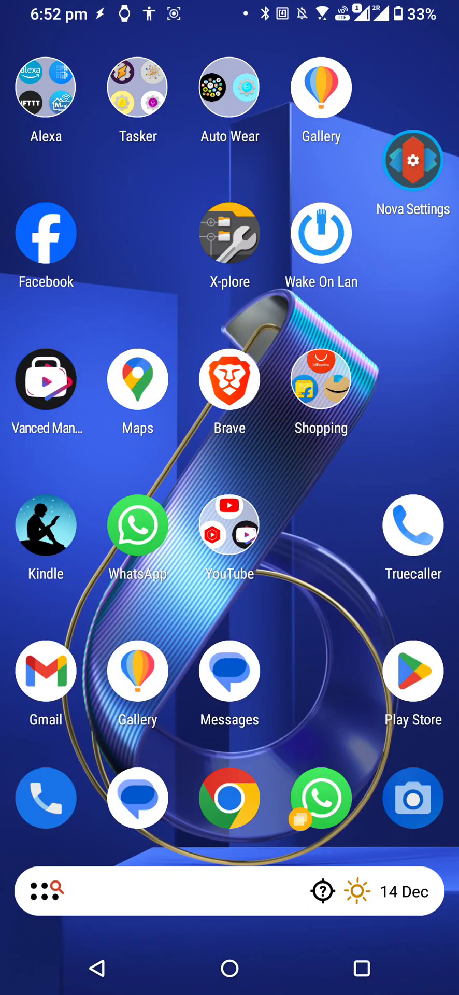
Step: Open the Camera app before returning to BroadLink's 'Where is your device?' room list
{"action": "left_click", "coordinate": [412, 798]}
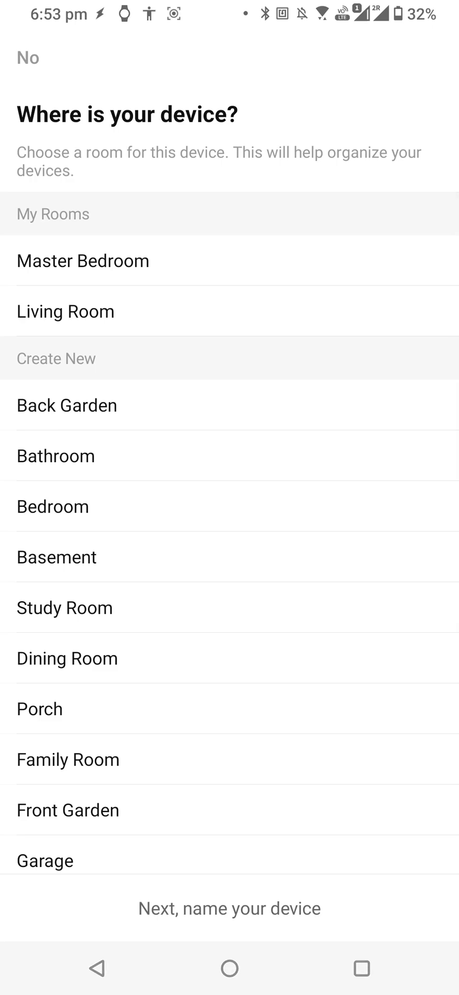
Step: Place the remote in the Master Bedroom and save it under the name 'Samsung TV Ha'
{"action": "left_click", "coordinate": [83, 261]}
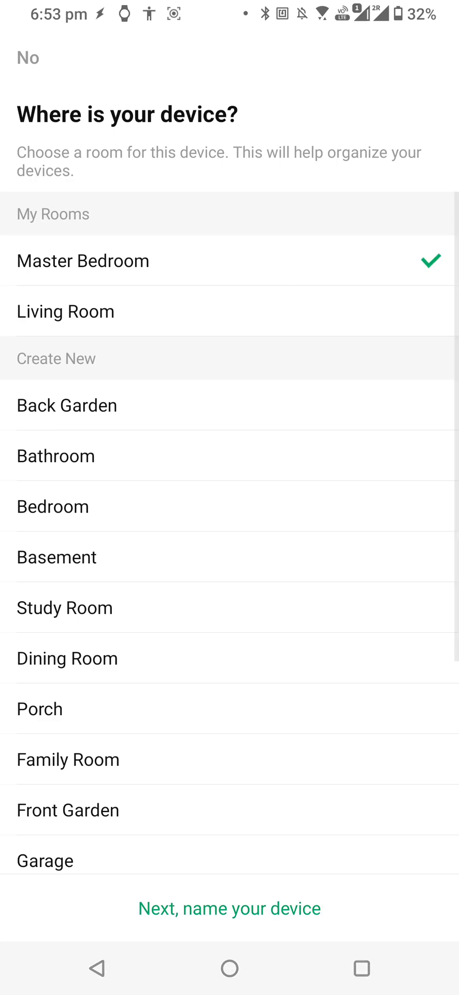
{"action": "left_click", "coordinate": [230, 907]}
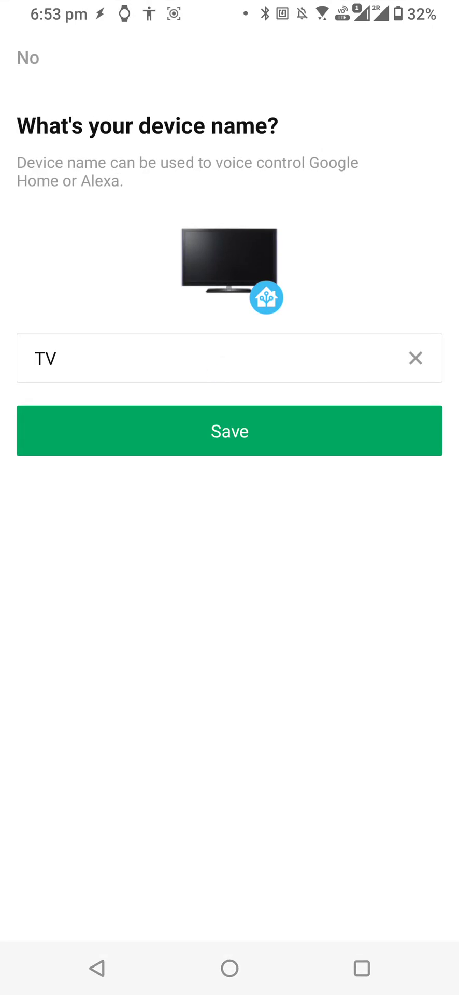
{"action": "left_click", "coordinate": [222, 358]}
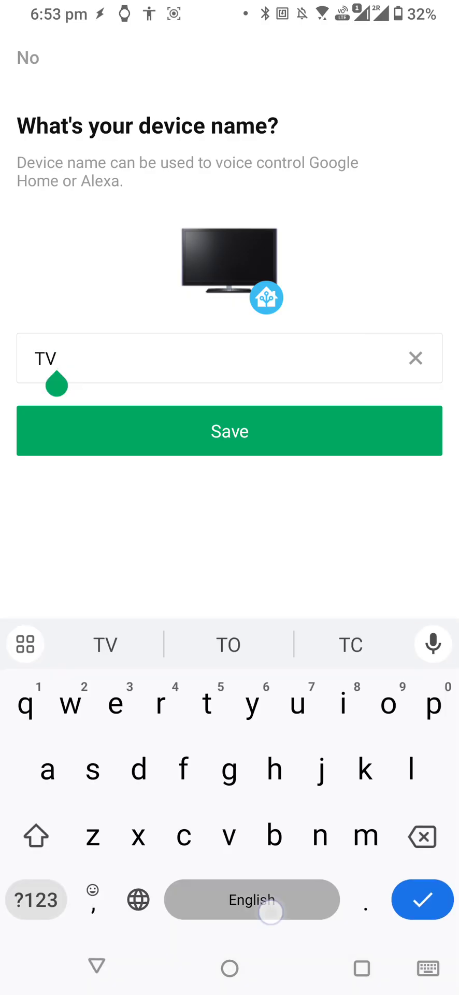
{"action": "type", "text": "Samsung"}
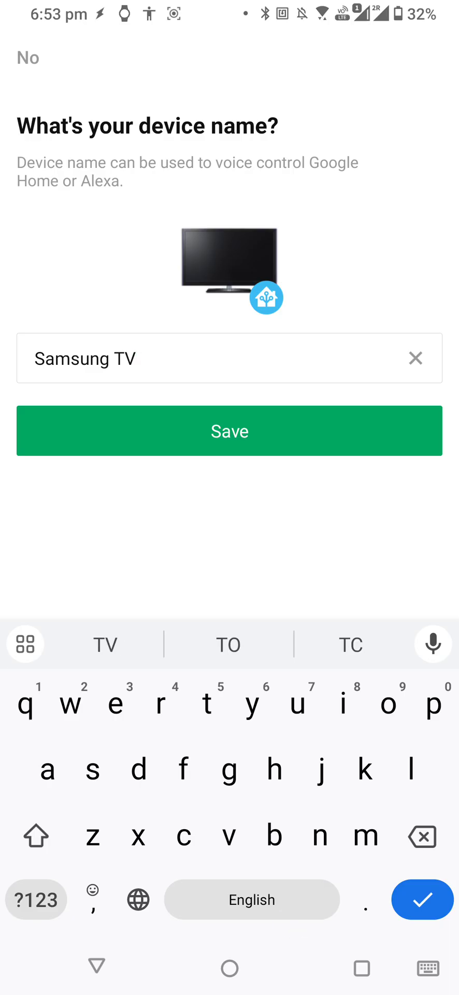
{"action": "type", "text": "H"}
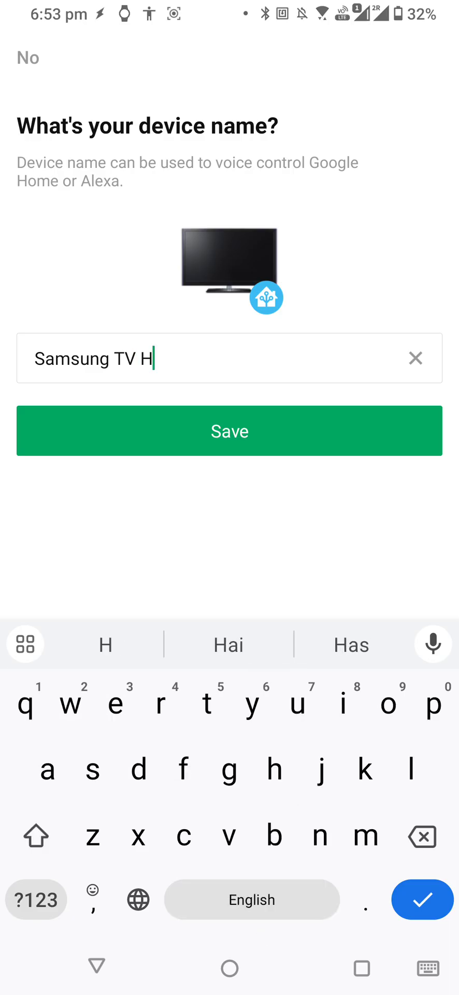
{"action": "type", "text": "a"}
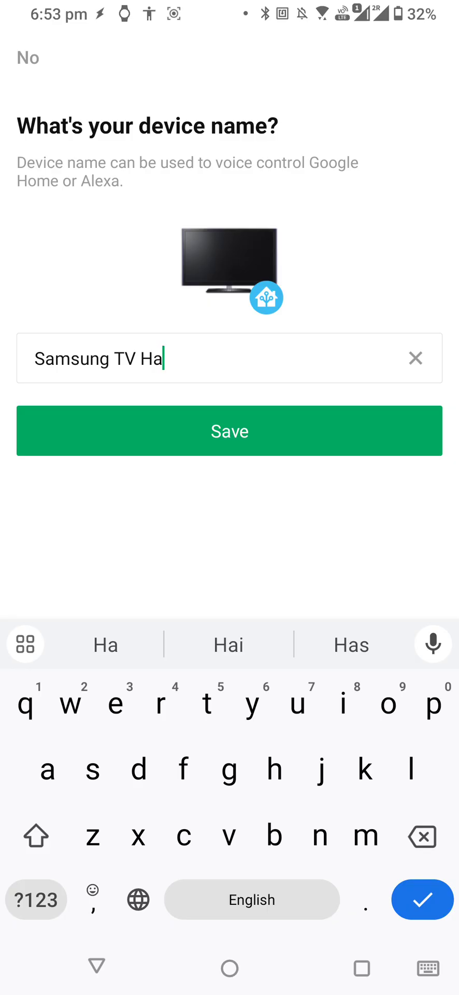
{"action": "left_click", "coordinate": [229, 430]}
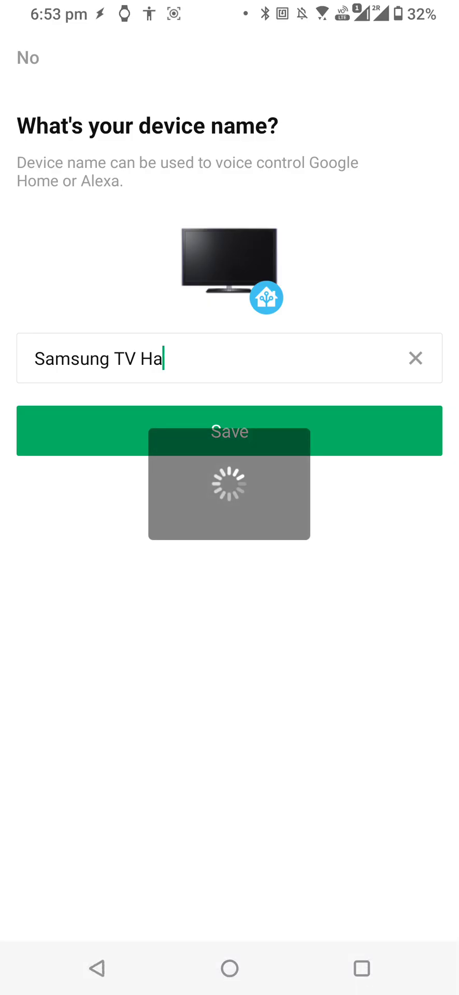
{"action": "left_click", "coordinate": [229, 430]}
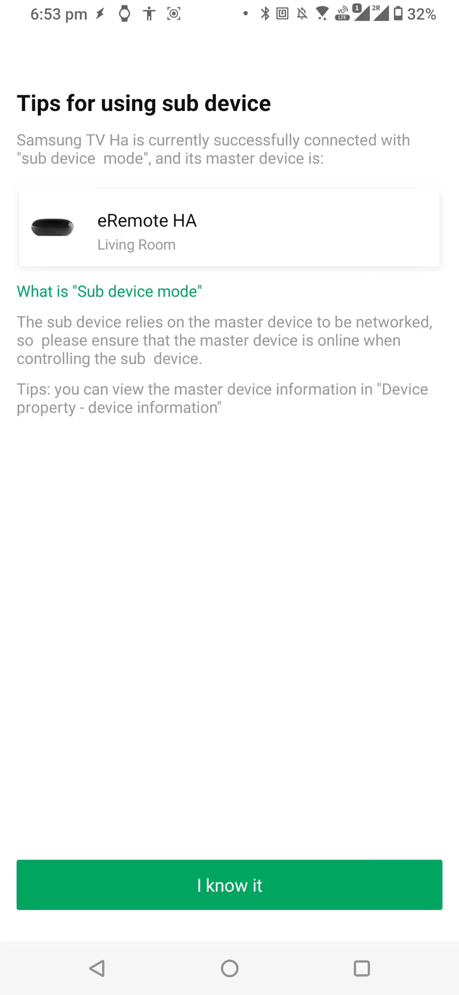
Step: Acknowledge the sub device tips, use the device now and dismiss the unlearned-buttons warning
{"action": "left_click", "coordinate": [229, 883]}
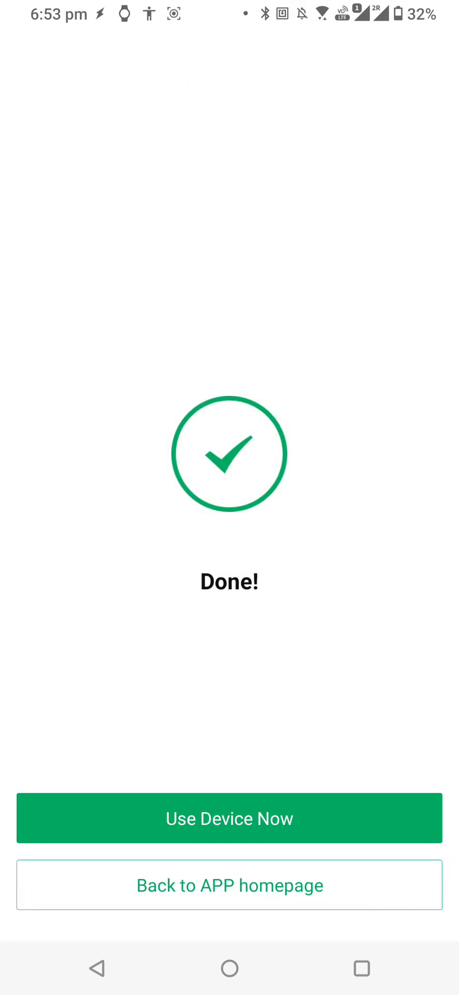
{"action": "left_click", "coordinate": [229, 817]}
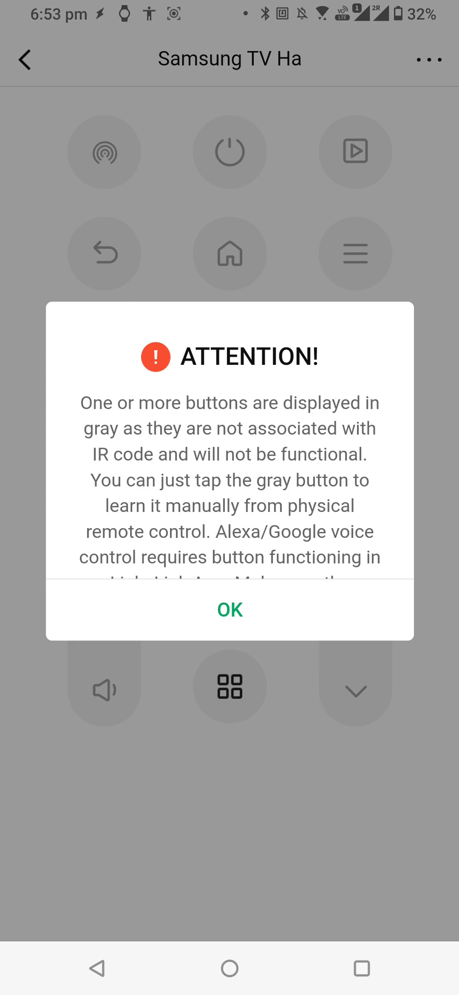
{"action": "left_click", "coordinate": [230, 609]}
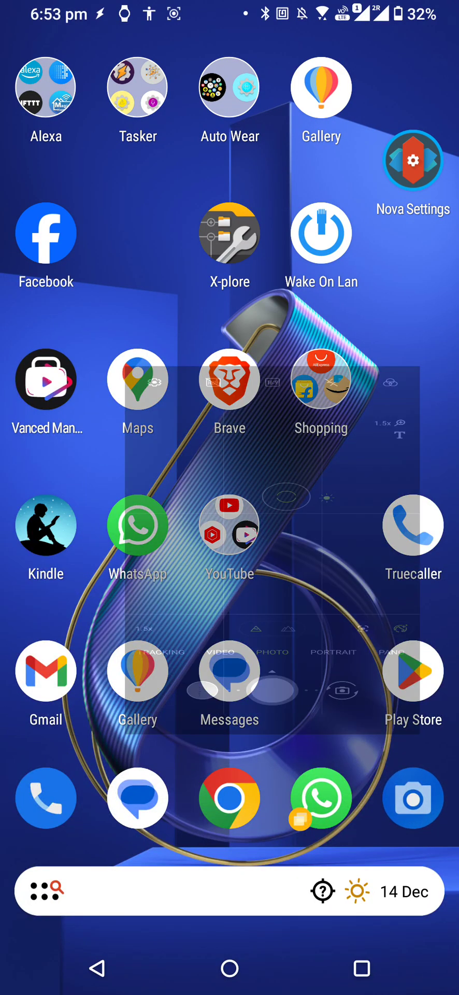
Step: Open the Camera app from the home screen on the way back to BroadLink's button learning
{"action": "left_click", "coordinate": [412, 797]}
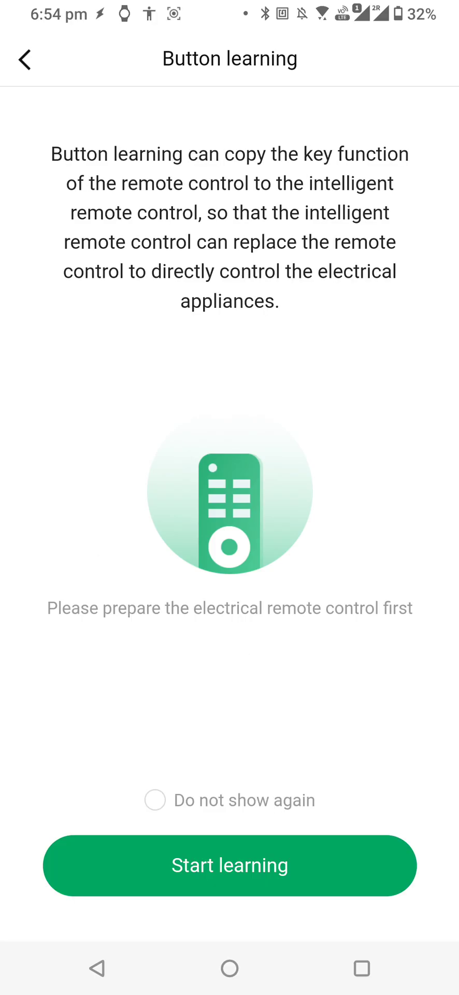
Step: Learn the power command from the physical remote and test it on the TV
{"action": "left_click", "coordinate": [230, 864]}
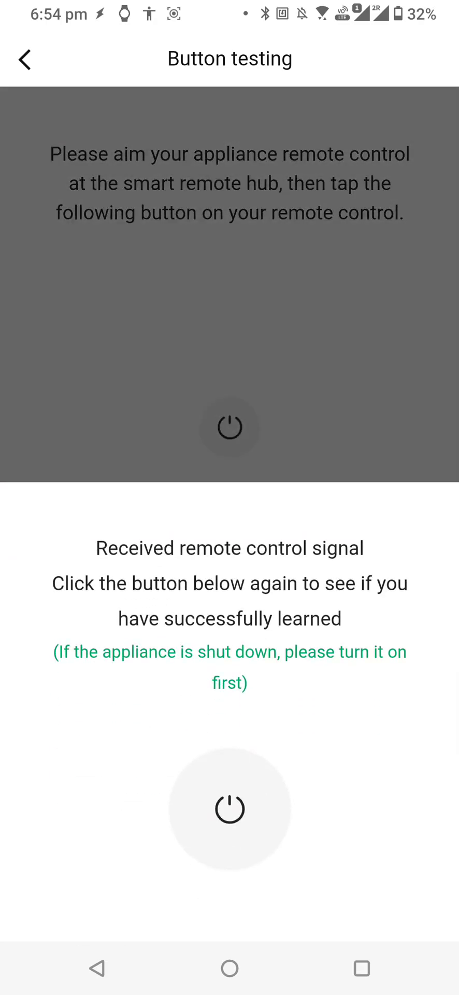
{"action": "left_click", "coordinate": [229, 808]}
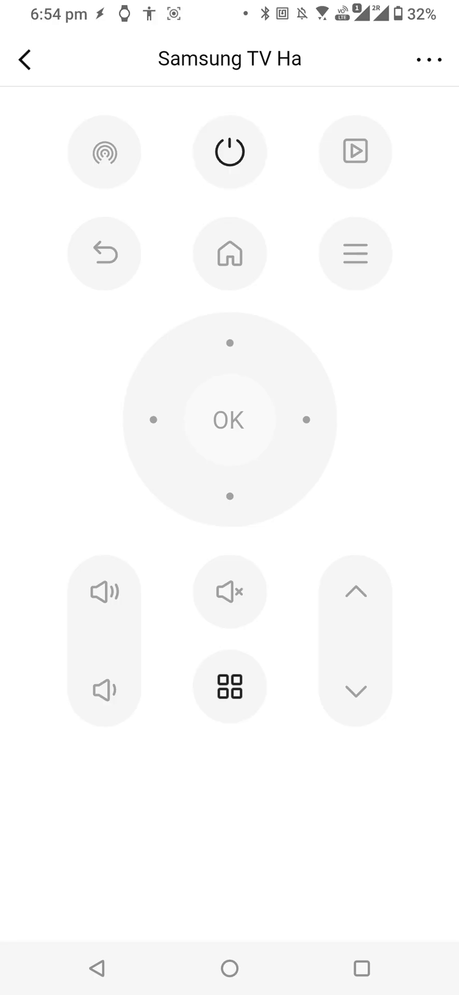
Step: Go back to the eRemote HA device list and reopen the Samsung TV Ha remote
{"action": "left_click", "coordinate": [429, 58]}
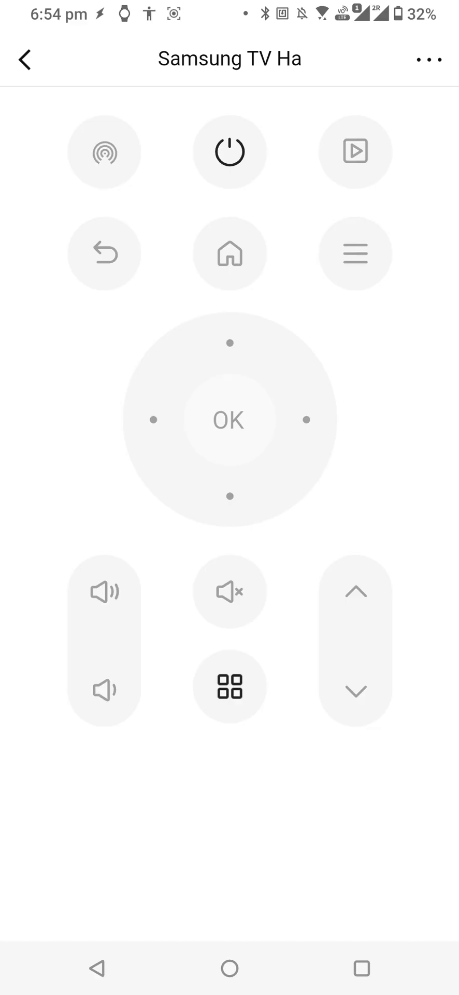
{"action": "left_click", "coordinate": [25, 58]}
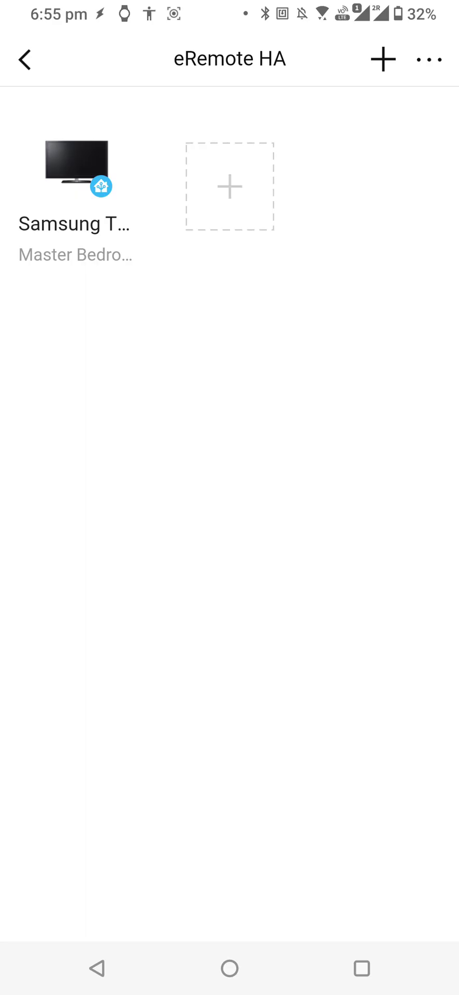
{"action": "left_click", "coordinate": [73, 168]}
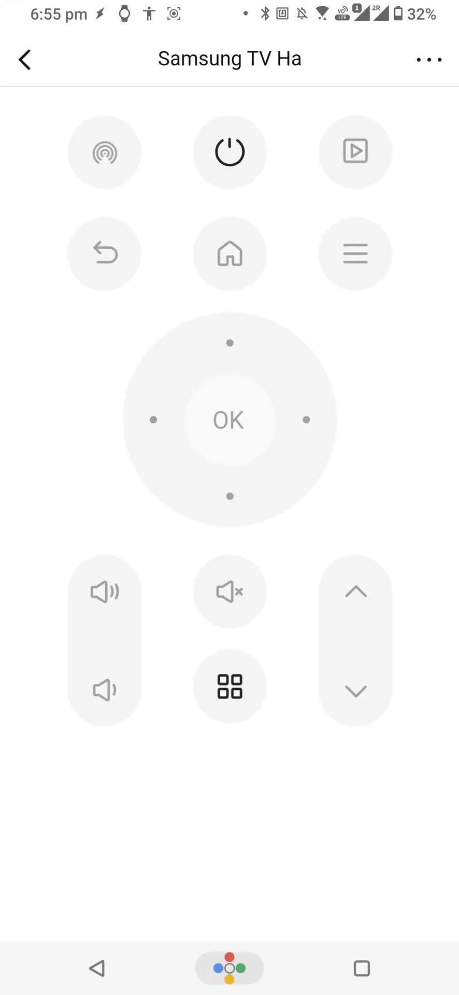